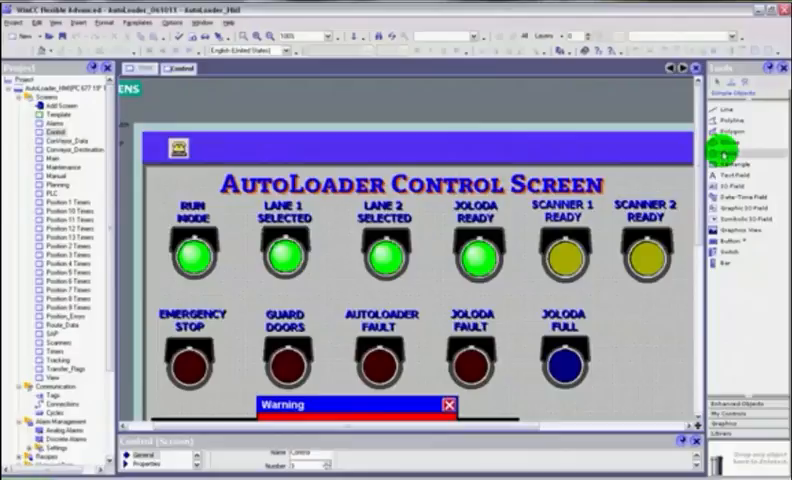
Step: Start Runtime so the AutoLoader project compiles and runs live
left_click(304, 36)
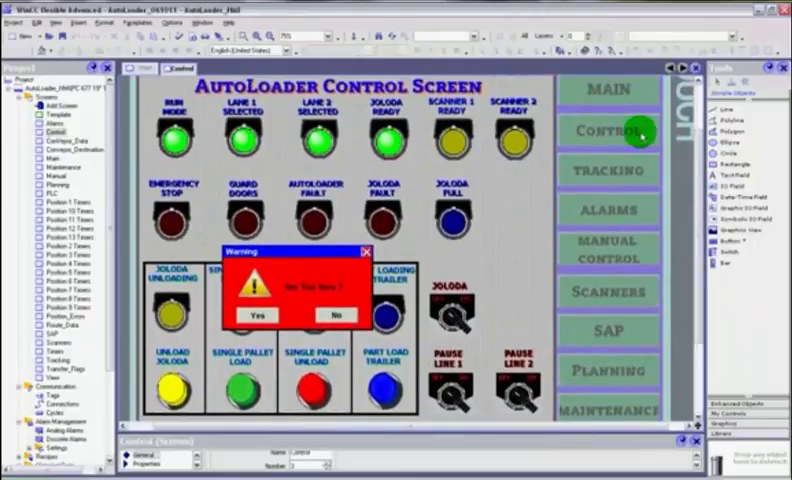
mouse_move(364, 50)
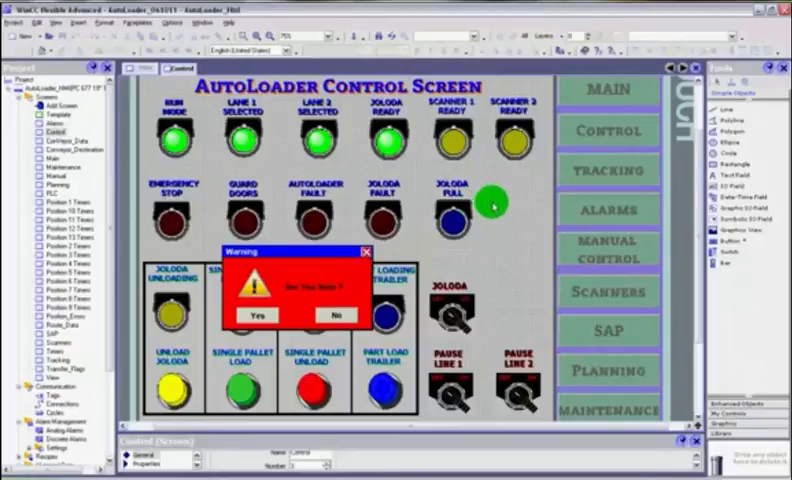
mouse_move(490, 310)
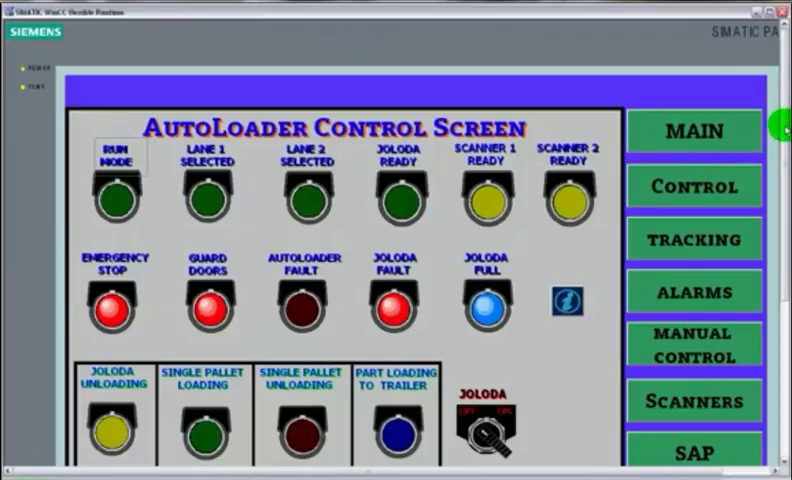
scroll("down", 3)
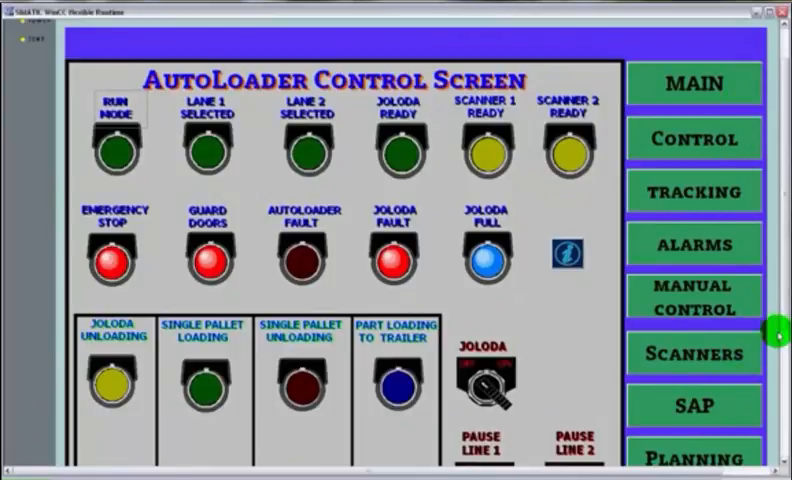
scroll("down", 3)
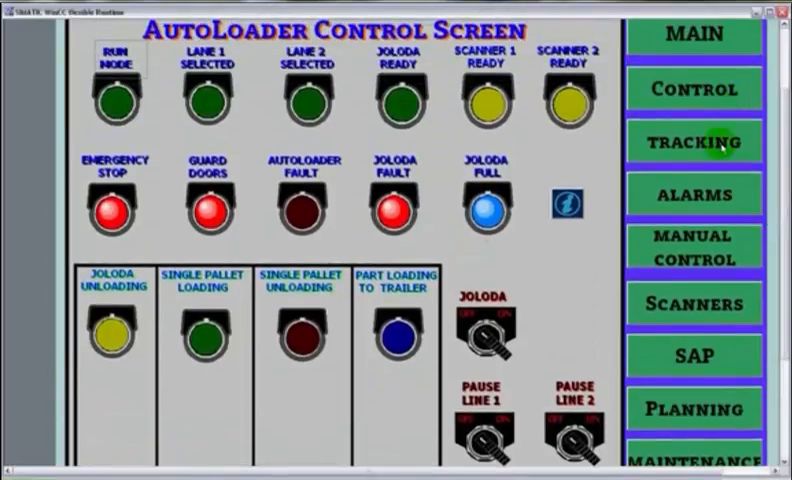
left_click(692, 194)
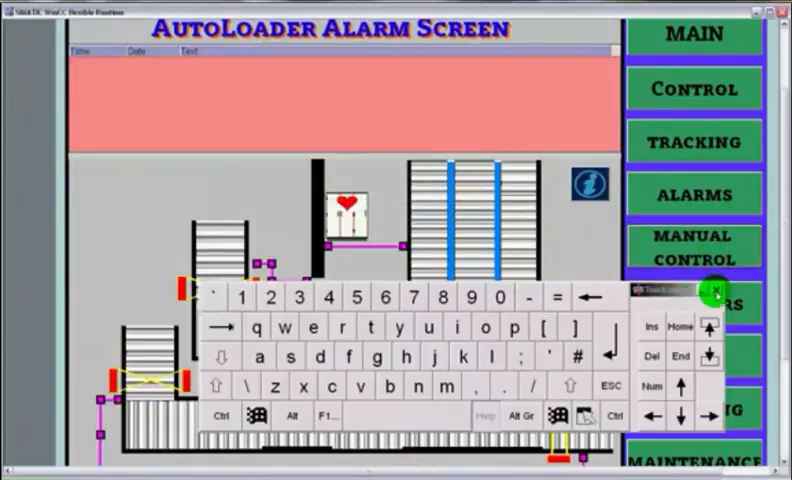
left_click(712, 292)
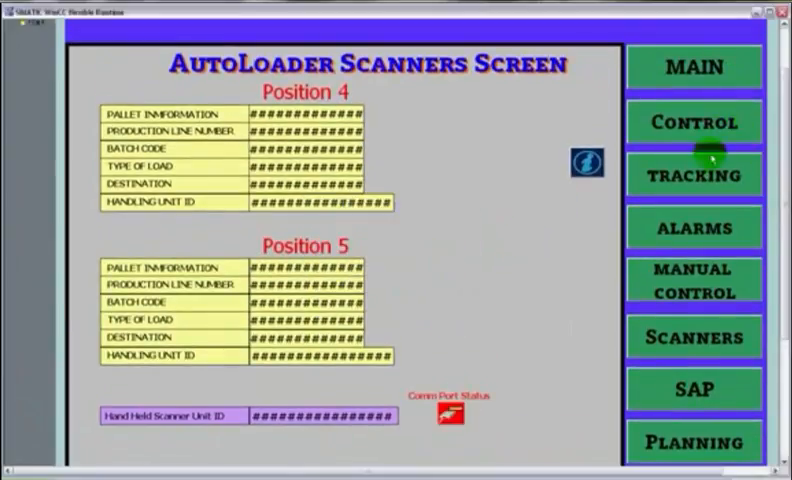
left_click(692, 120)
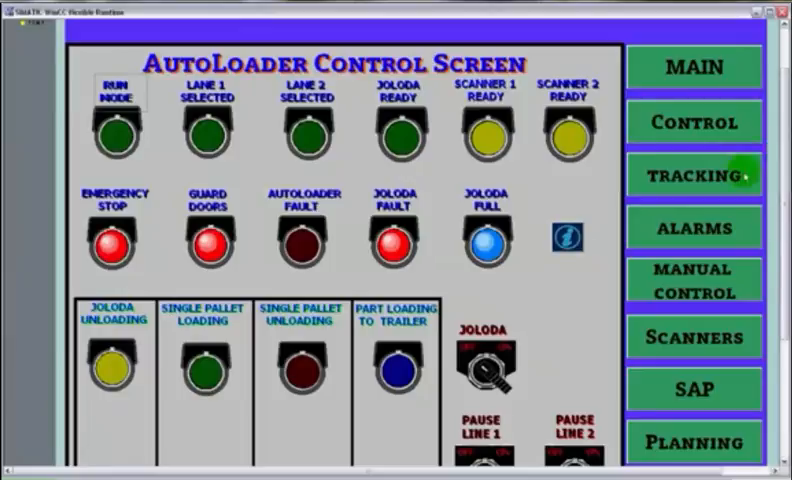
Step: View the Tracking screen live, then exit Runtime back to the editor
left_click(692, 172)
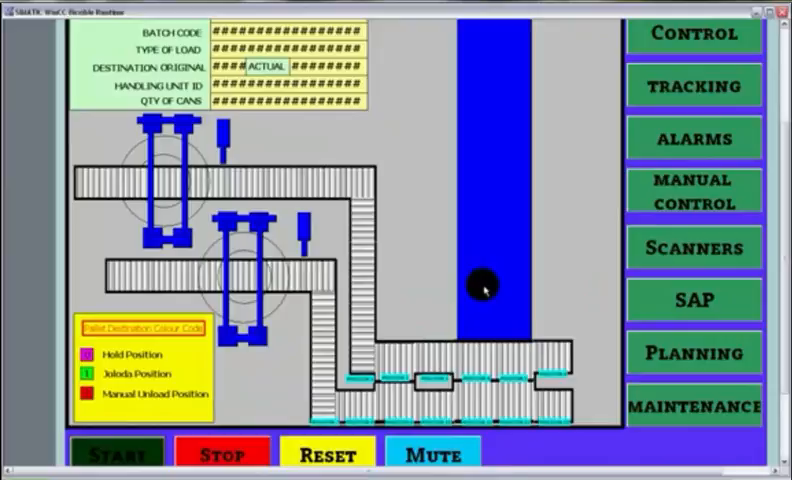
mouse_move(500, 210)
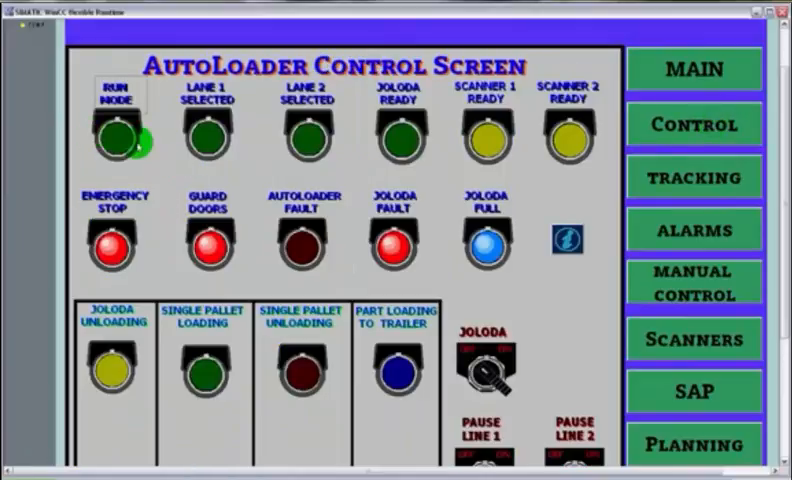
mouse_move(204, 136)
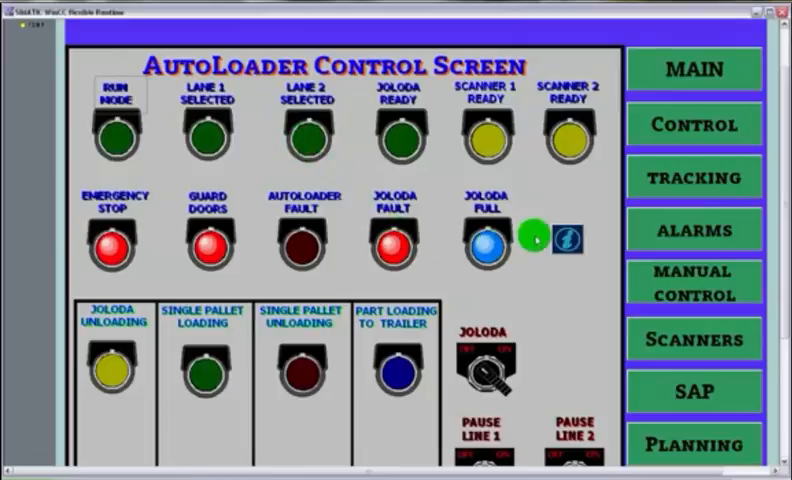
left_click(568, 242)
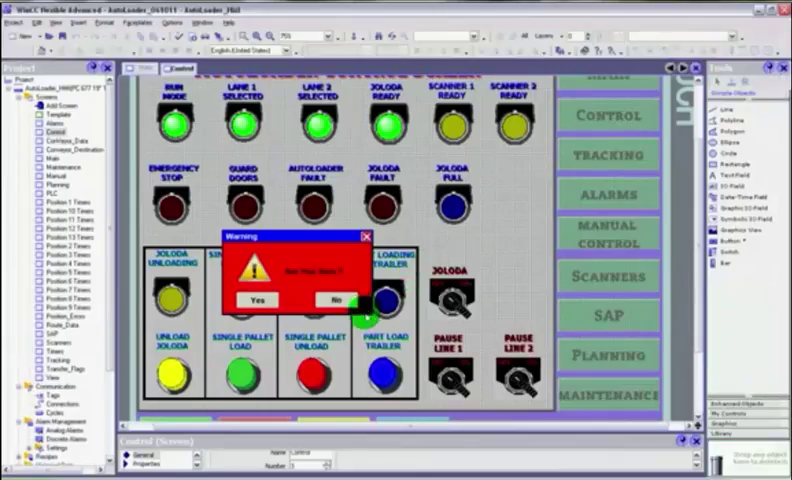
Step: Select the Tracking screen in the project tree for editing
left_click(256, 300)
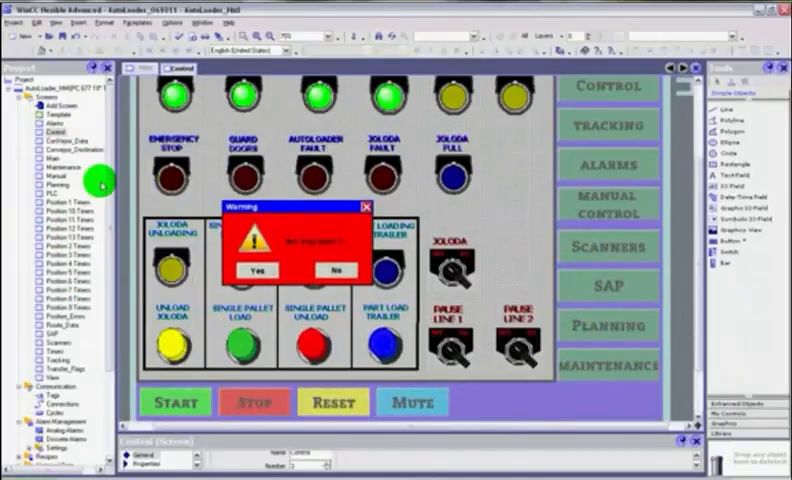
mouse_move(64, 290)
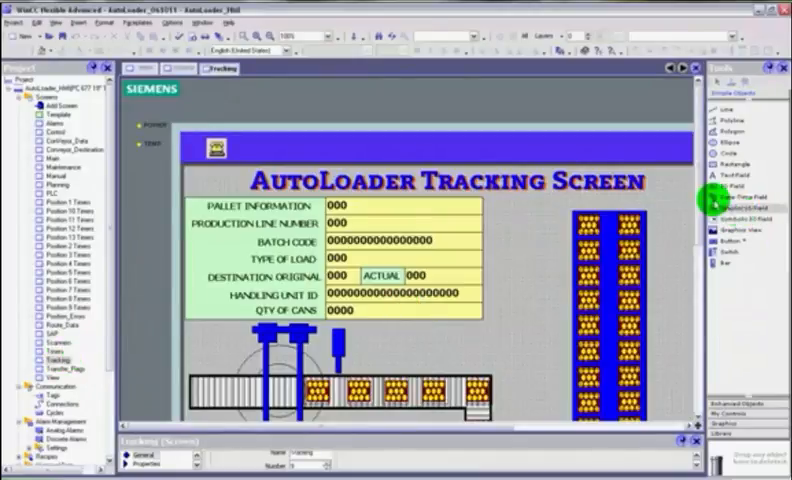
scroll("down", 3)
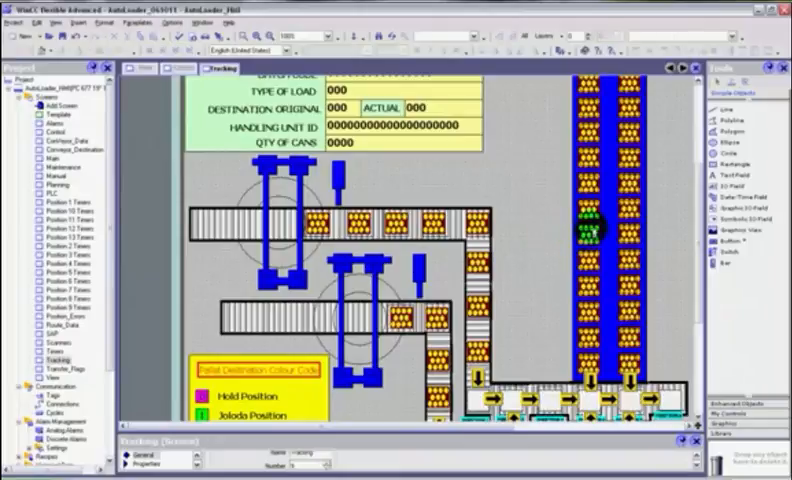
left_click(596, 236)
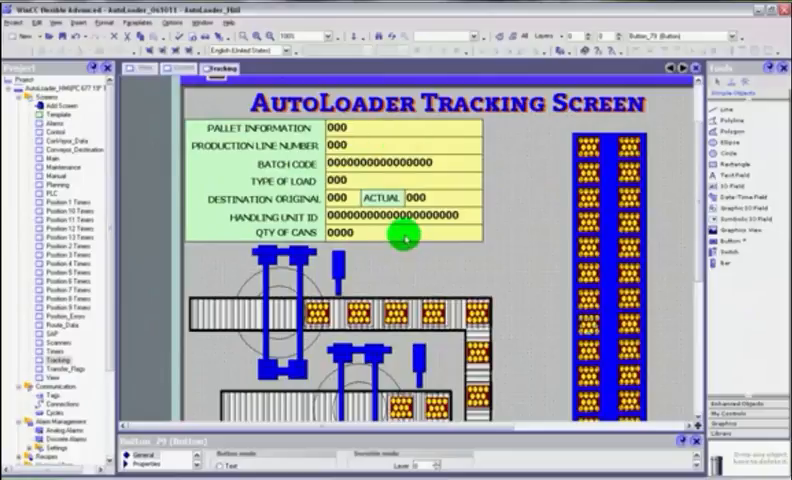
mouse_move(504, 284)
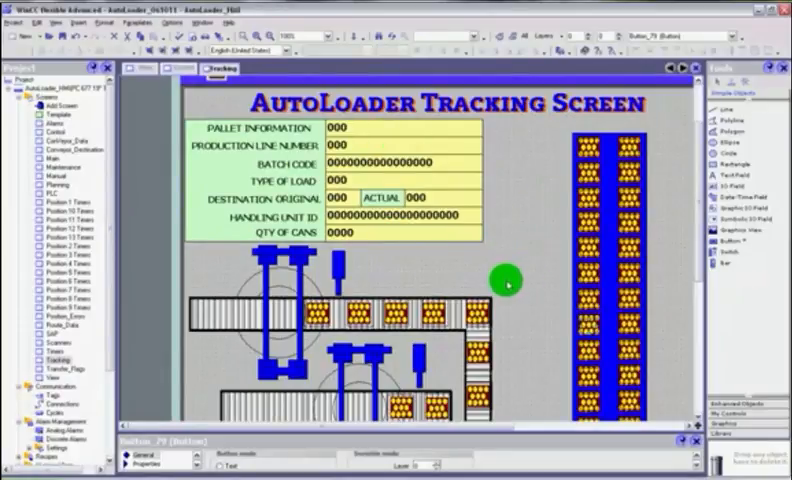
scroll("down", 3)
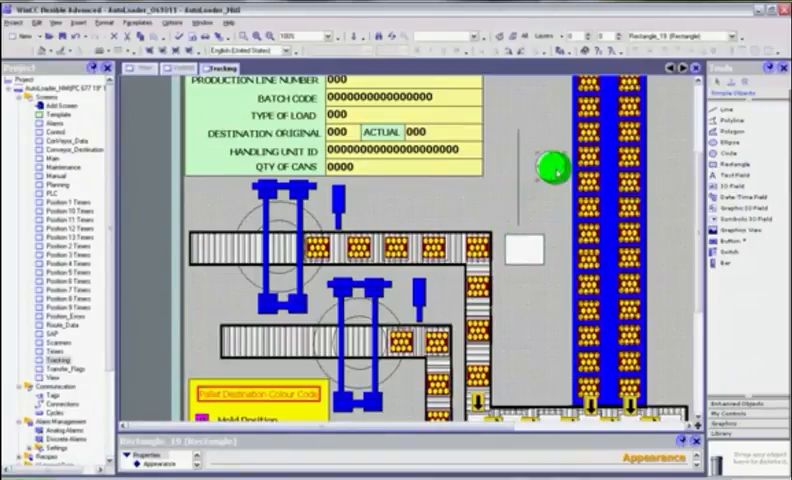
left_click(556, 168)
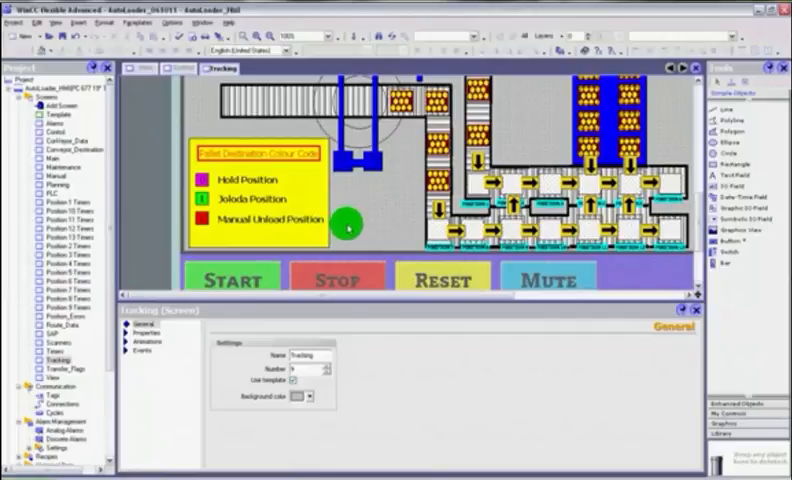
mouse_move(370, 216)
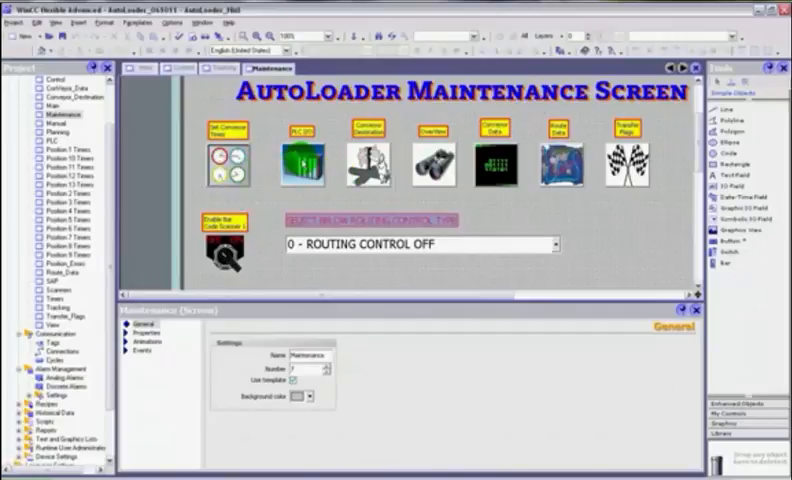
Step: Select the selector switch to show its General properties in graphic button mode
left_click(300, 160)
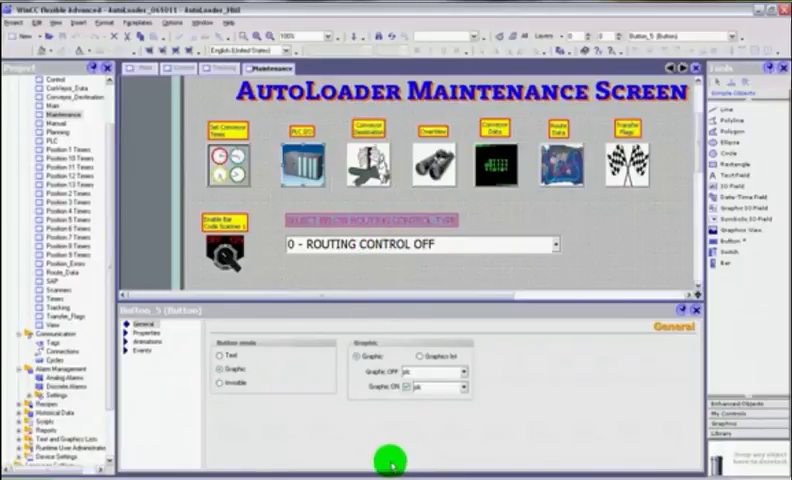
mouse_move(440, 196)
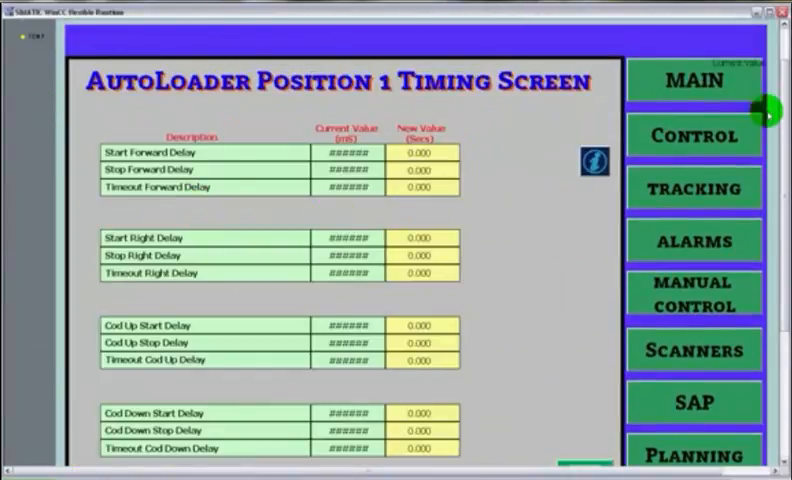
Step: Navigate the running project through the transfer LED screen to the Maintenance page
scroll("down", 3)
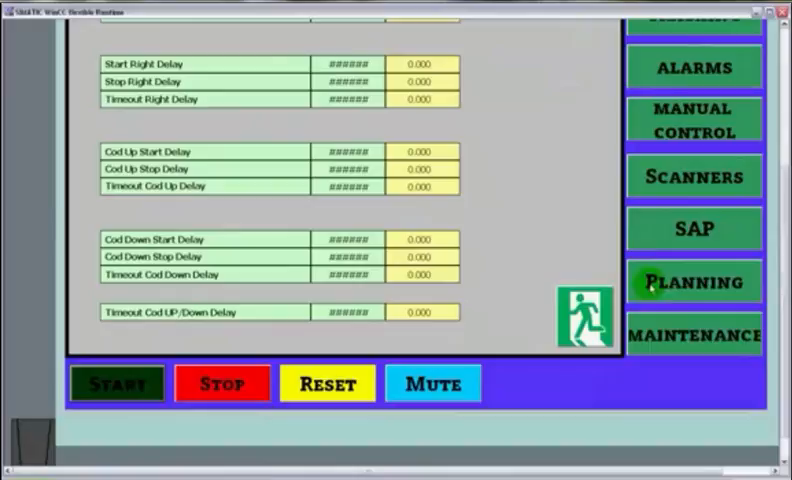
scroll("up", 3)
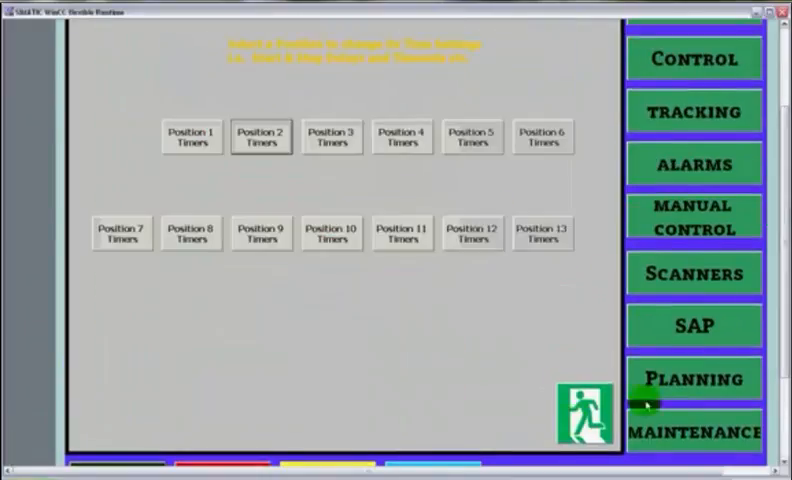
left_click(694, 274)
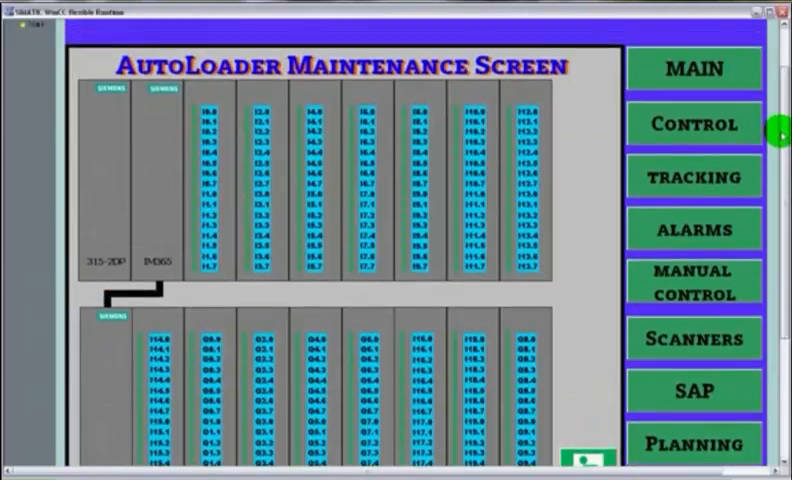
scroll("down", 3)
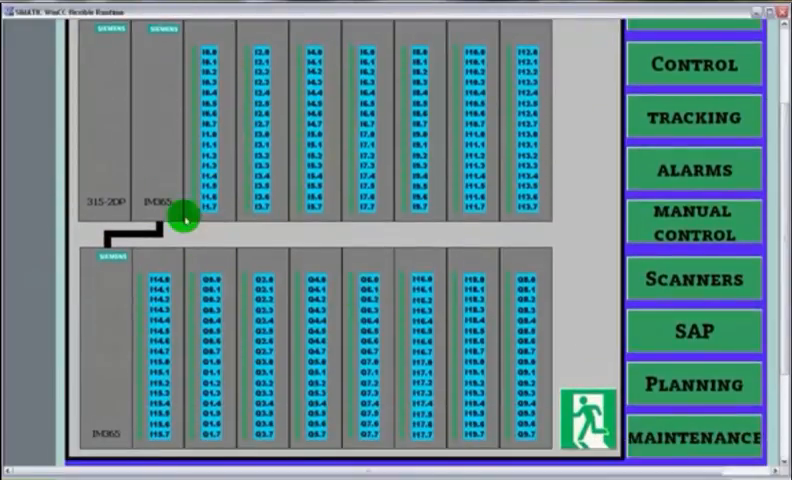
left_click(692, 280)
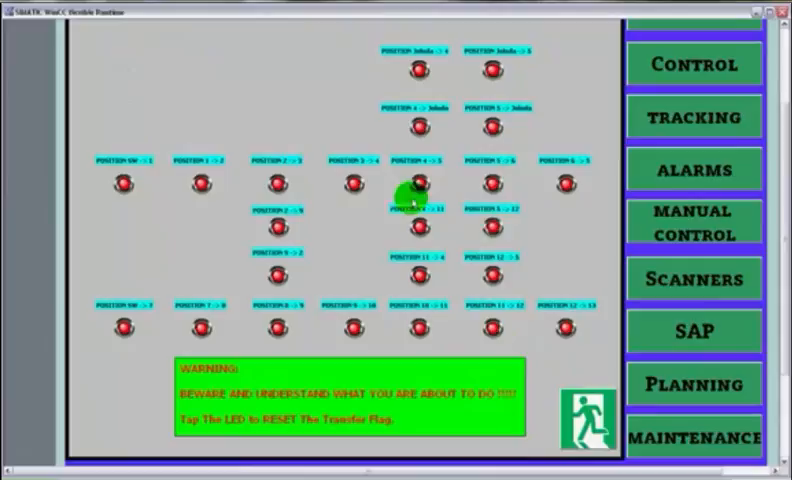
left_click(692, 280)
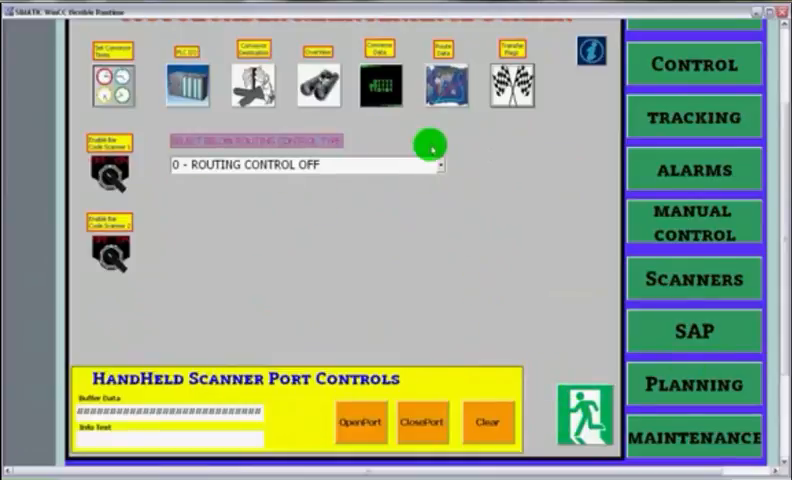
Step: Show the routing control mode options and close them unchanged
left_click(438, 166)
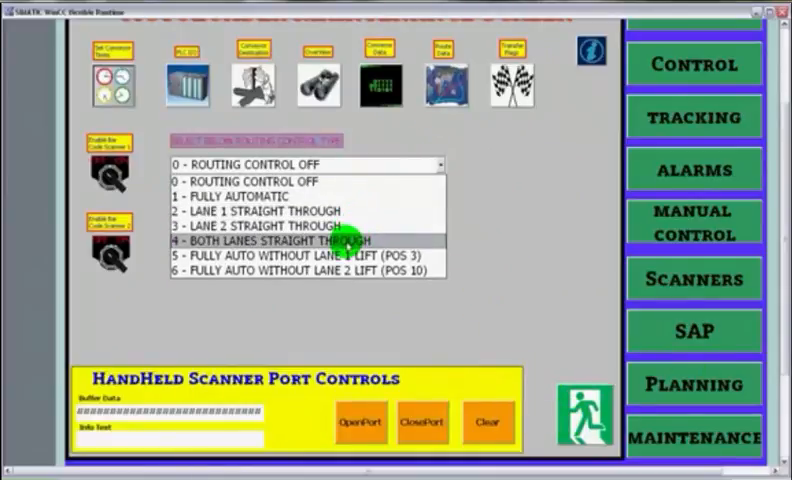
left_click(270, 212)
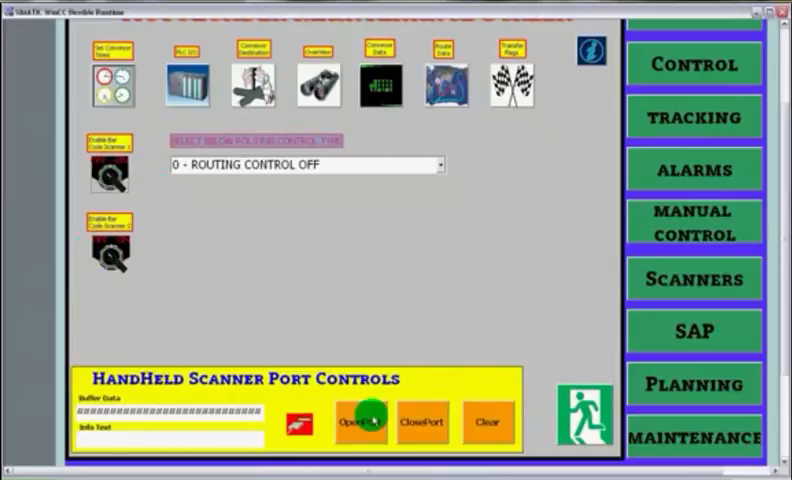
mouse_move(486, 420)
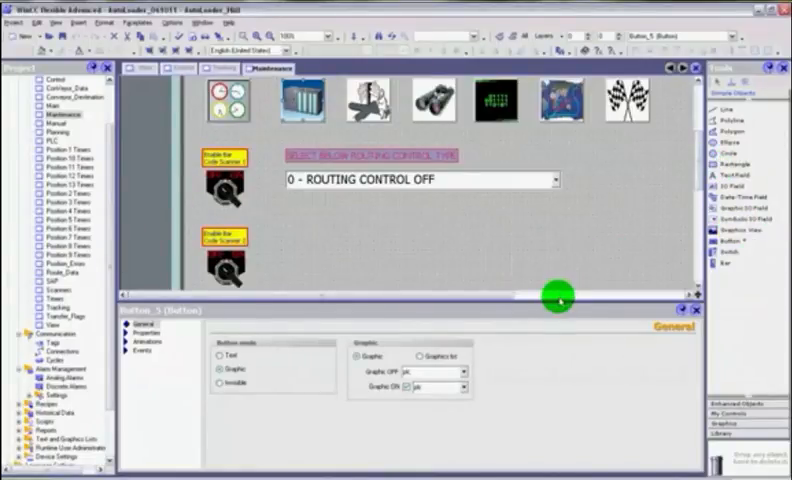
mouse_move(560, 368)
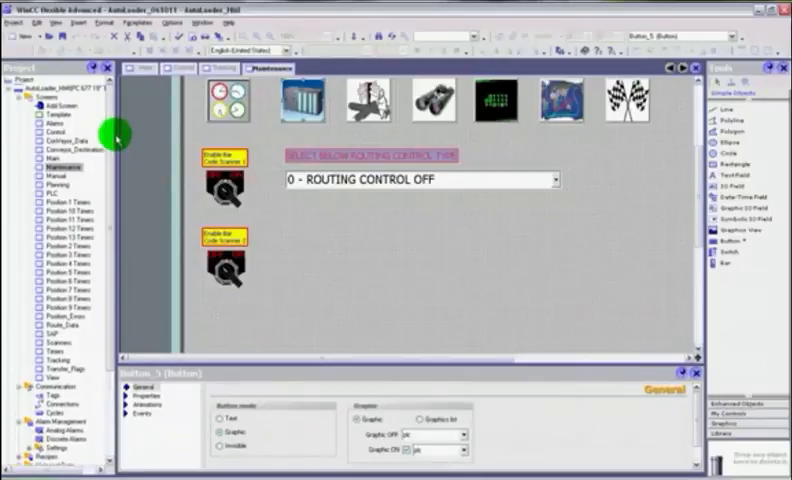
mouse_move(164, 132)
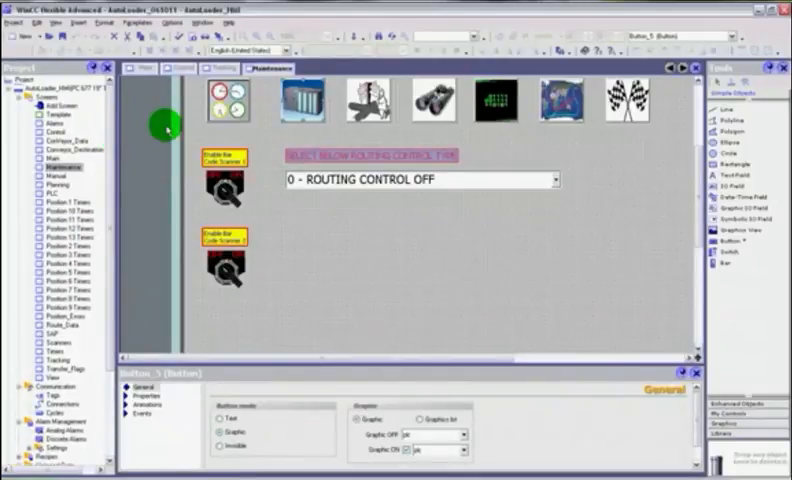
mouse_move(744, 196)
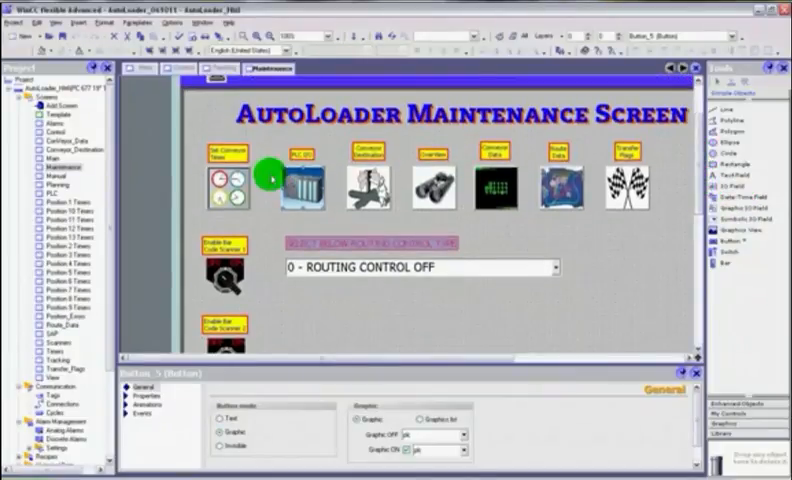
mouse_move(270, 196)
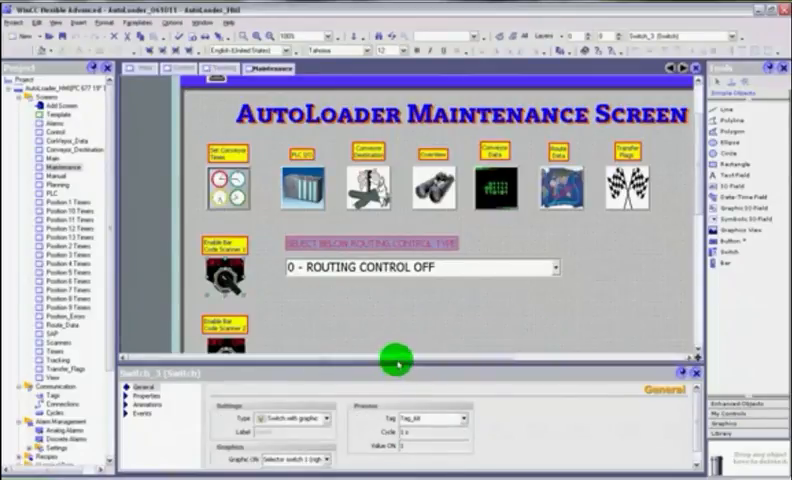
Step: Select the bar code scanner enable switch to view its event Function List
scroll("down", 3)
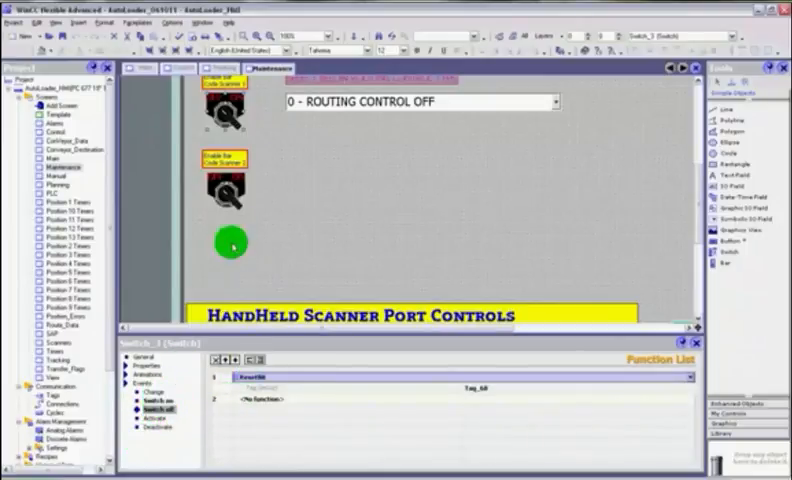
left_click_drag(230, 244, 246, 204)
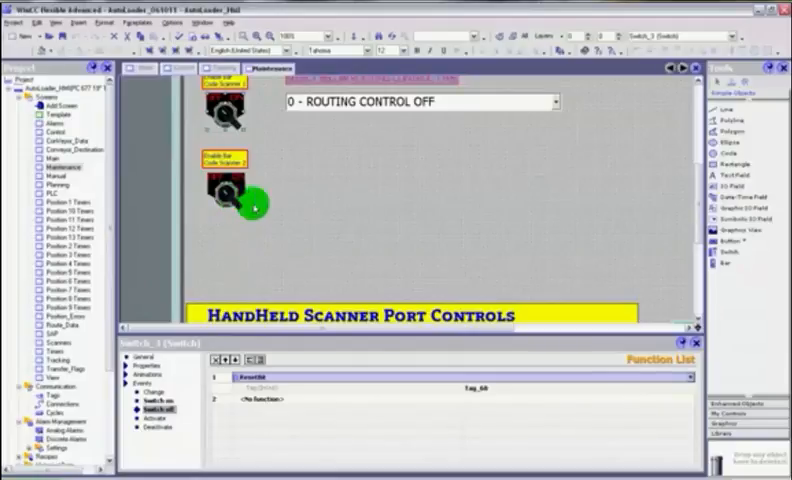
mouse_move(730, 188)
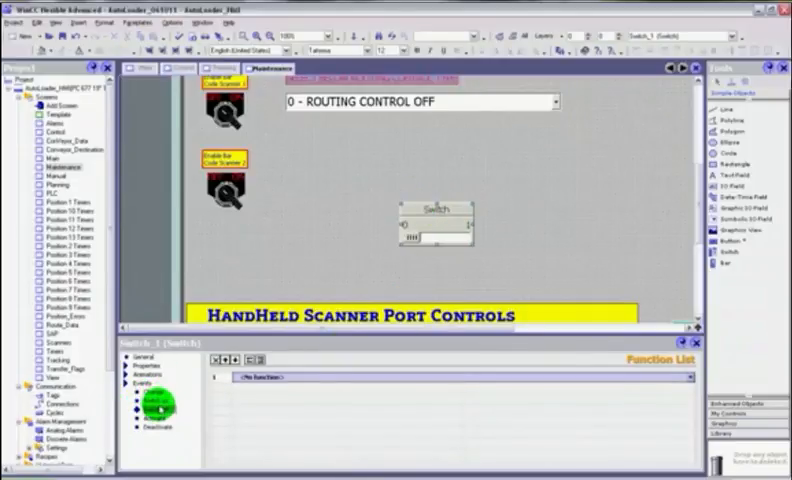
Step: Set the new switch's type to 'Switch with graphic' in its General properties
left_click(136, 384)
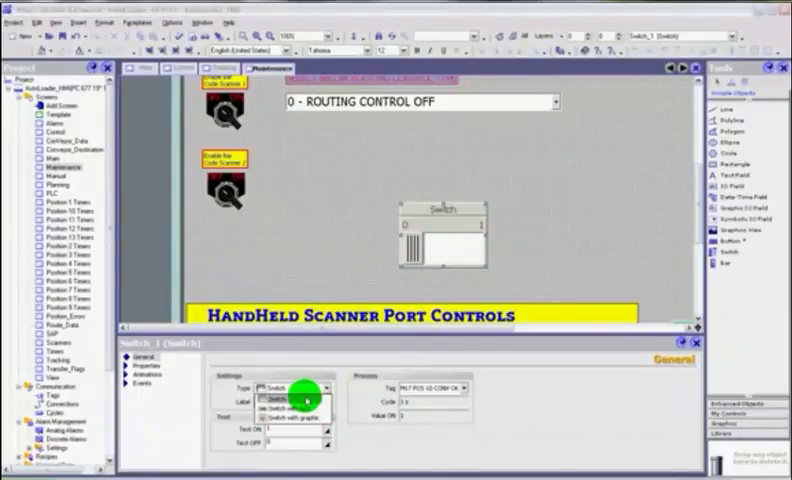
left_click(290, 416)
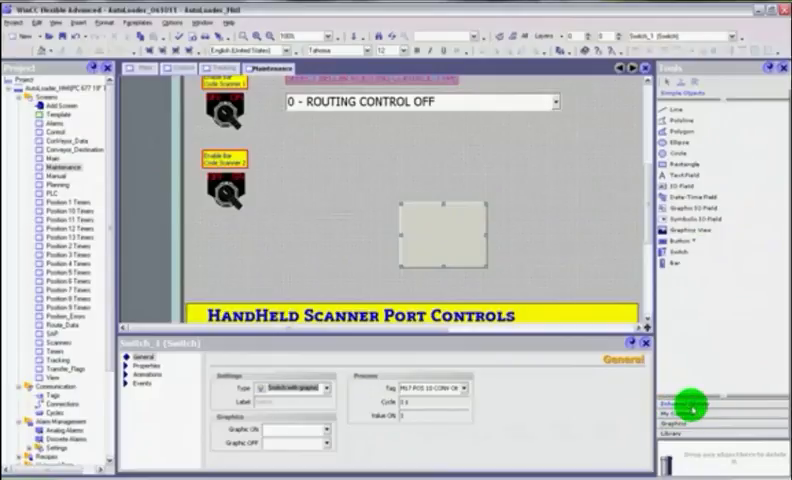
Step: Assign a selector switch picture from the symbol graphics library to the switch's on and off states
left_click(680, 408)
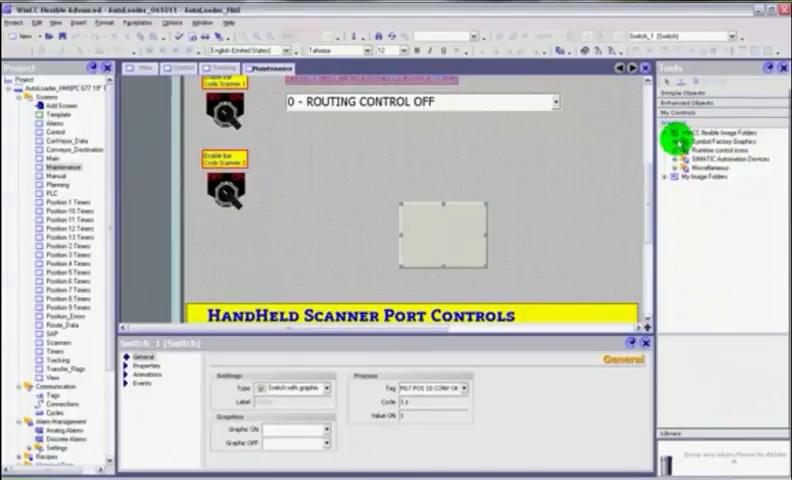
left_click(680, 148)
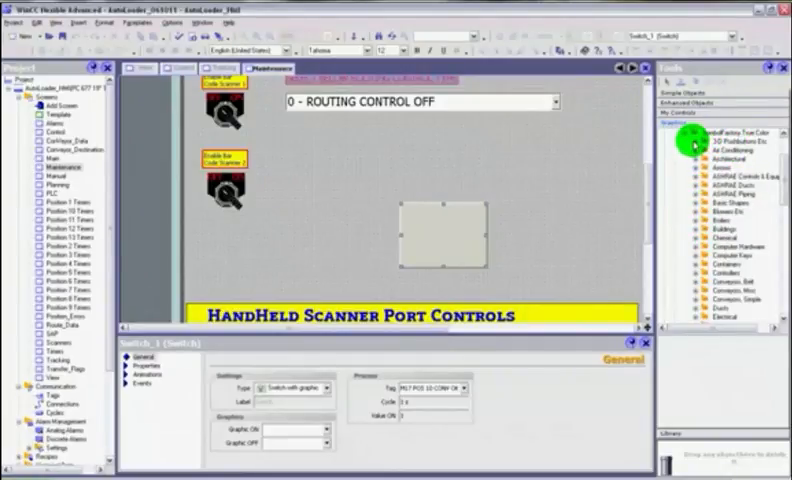
scroll("down", 3)
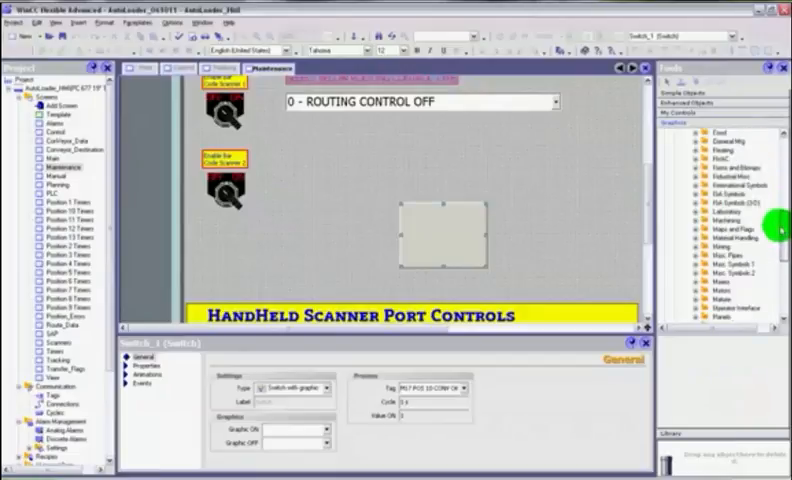
scroll("down", 3)
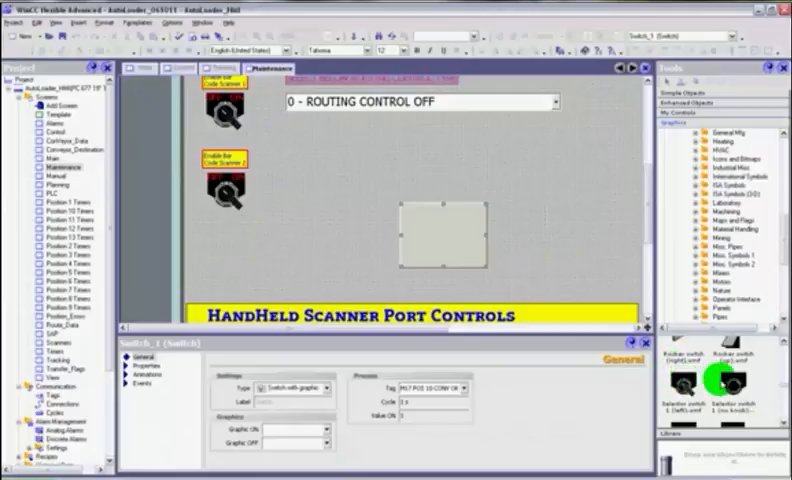
mouse_move(324, 424)
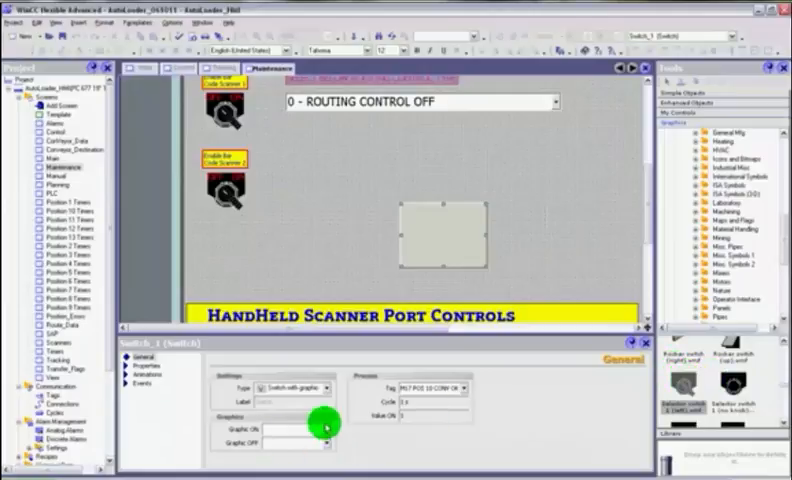
left_click(330, 430)
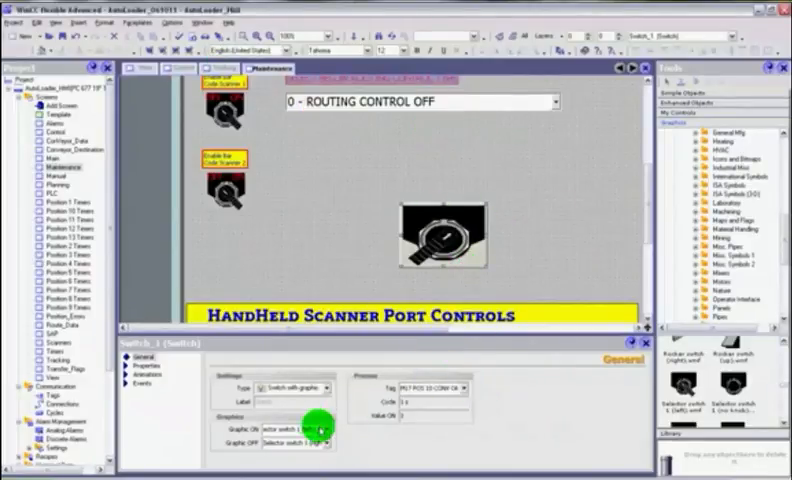
Step: Start Runtime to test the new switch on the AutoLoader start screen
left_click(148, 384)
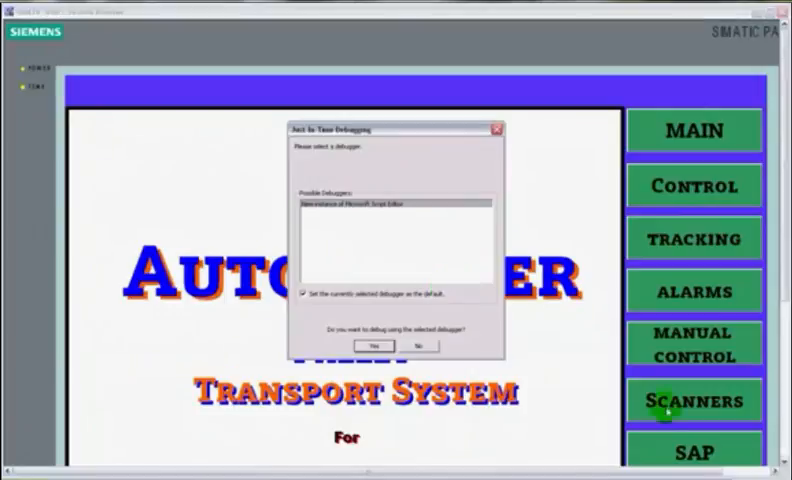
Step: Log in to the running project as user 'admin' via the Logon dialog
left_click(426, 344)
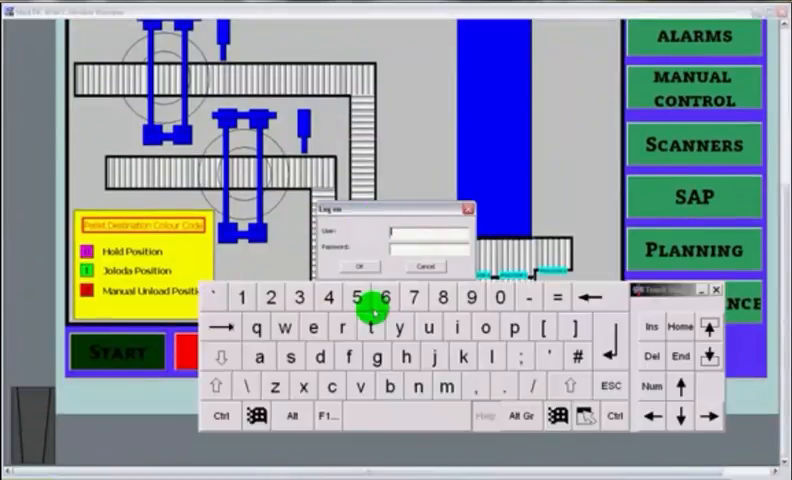
type("admin")
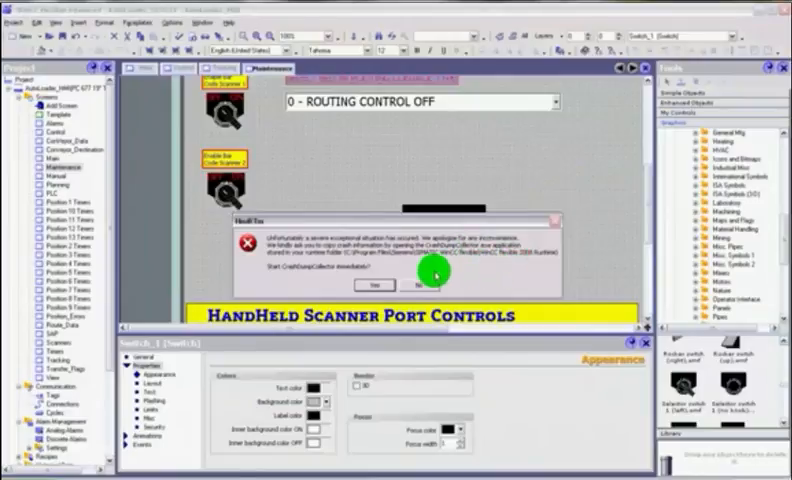
Step: Dismiss the runtime error and select Switch_1 on the Maintenance screen
left_click(430, 284)
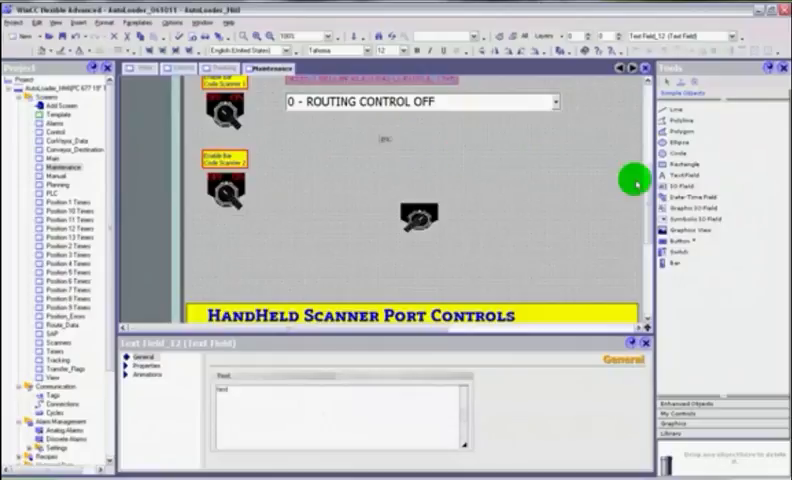
mouse_move(372, 136)
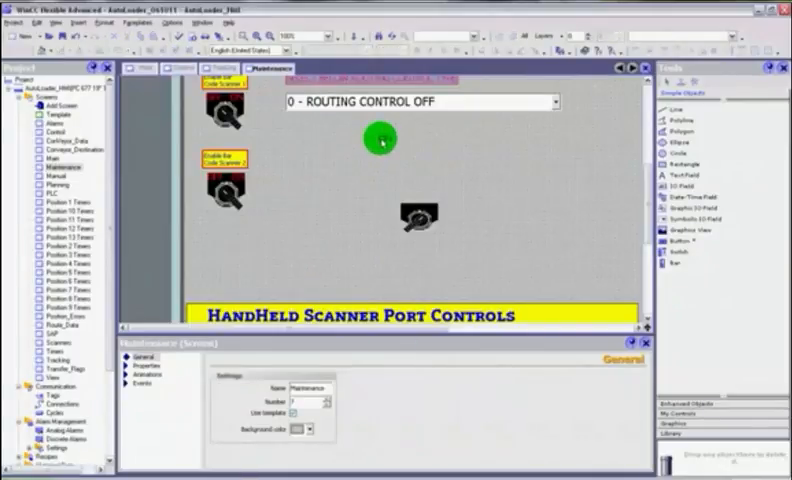
left_click(380, 140)
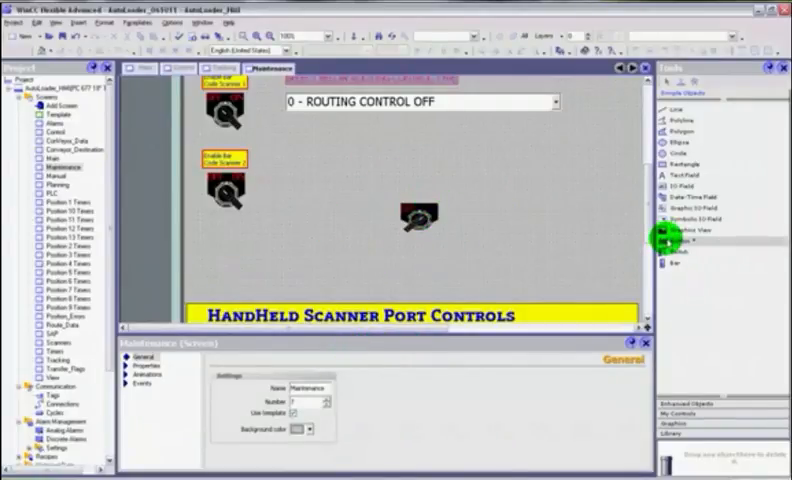
mouse_move(336, 196)
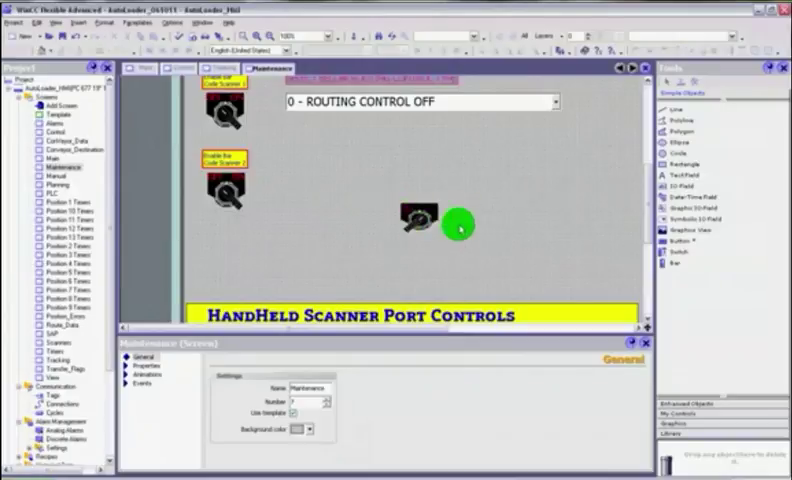
mouse_move(466, 212)
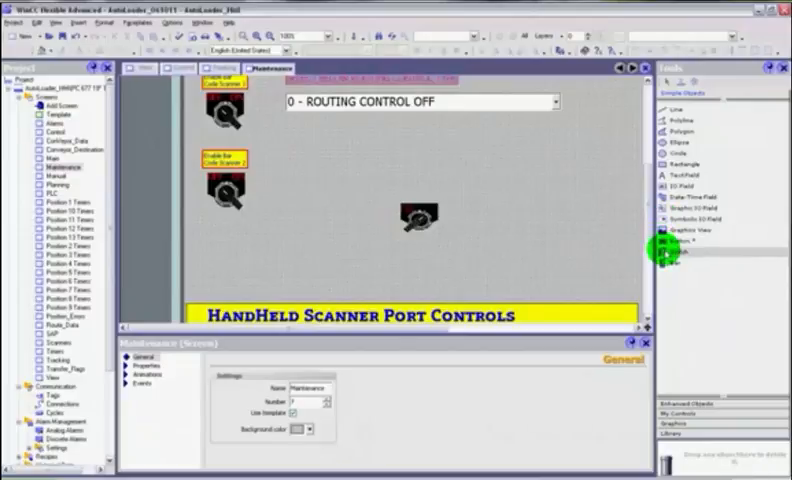
mouse_move(670, 260)
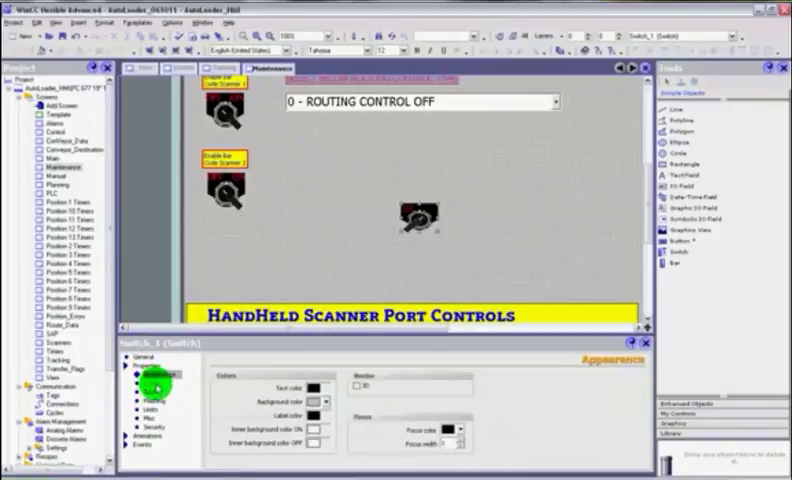
Step: Review Switch_1's Enable Object animation and its event function list of system functions
left_click(150, 410)
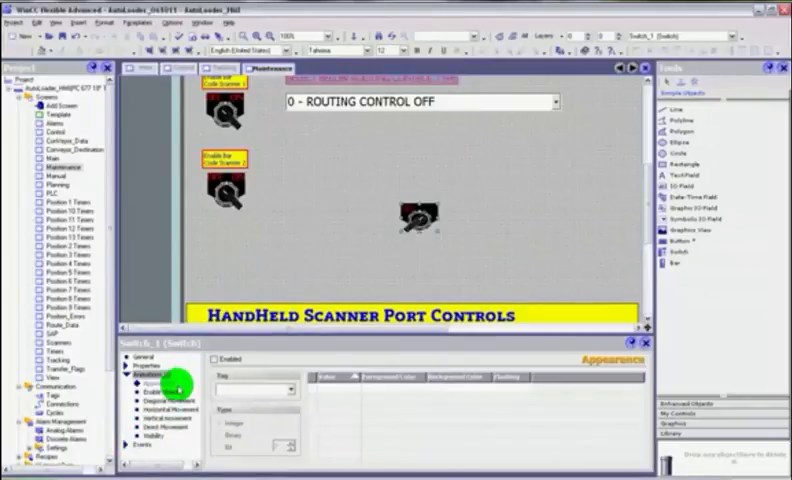
left_click(152, 392)
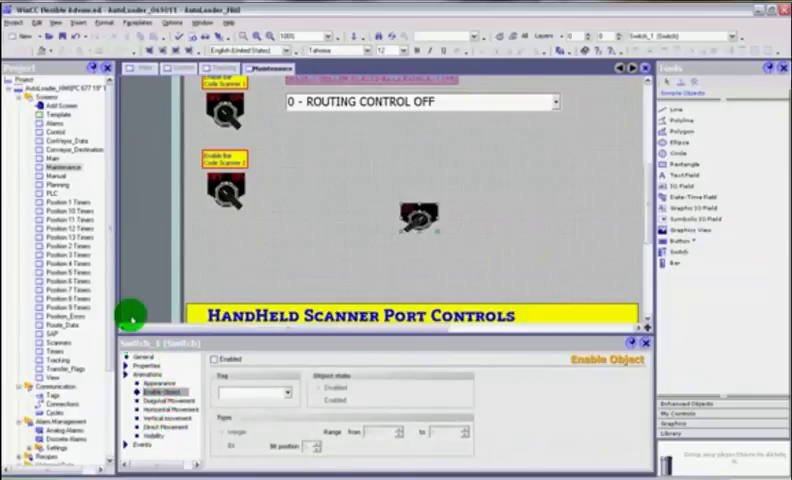
left_click(144, 392)
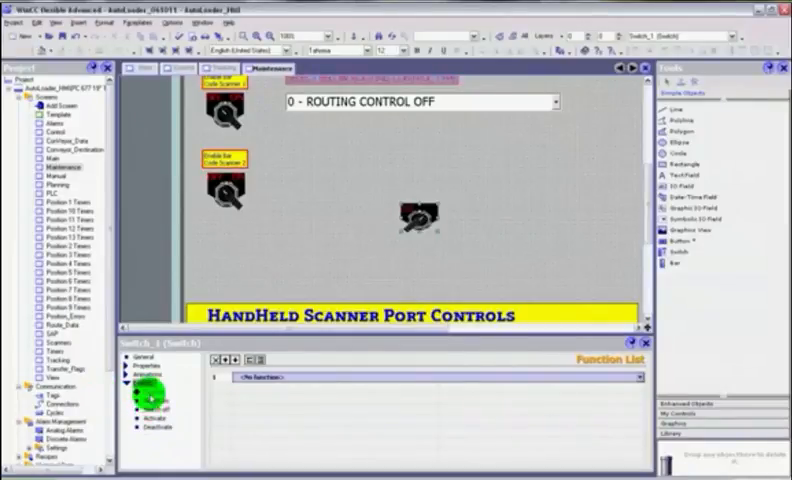
left_click(138, 388)
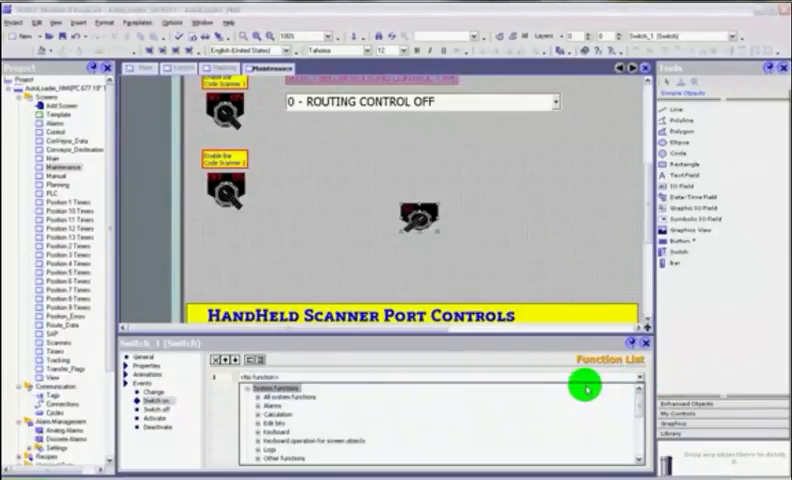
mouse_move(254, 428)
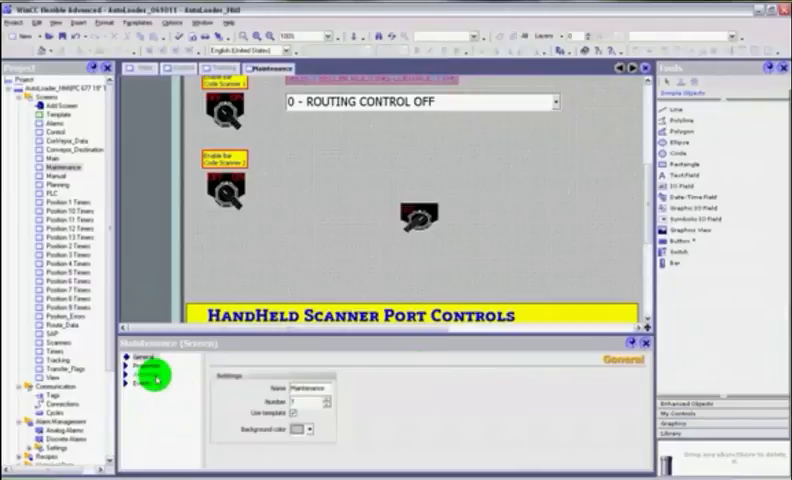
Step: Draw a horizontal demo line below the routing control field
left_click(408, 224)
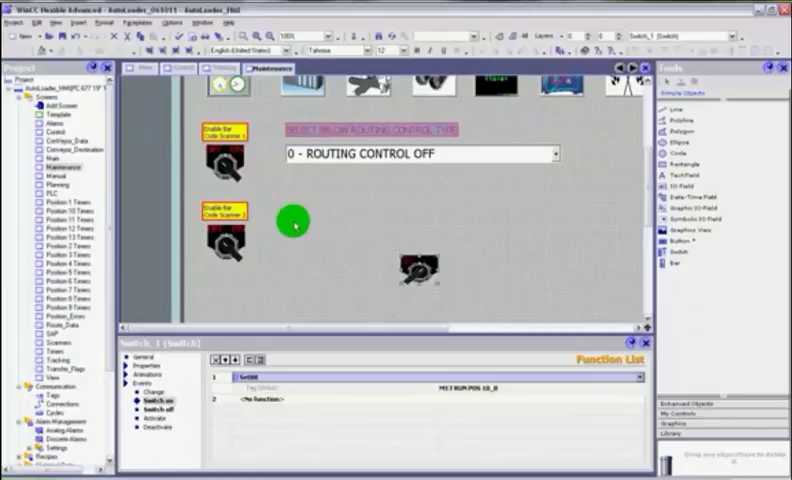
mouse_move(602, 202)
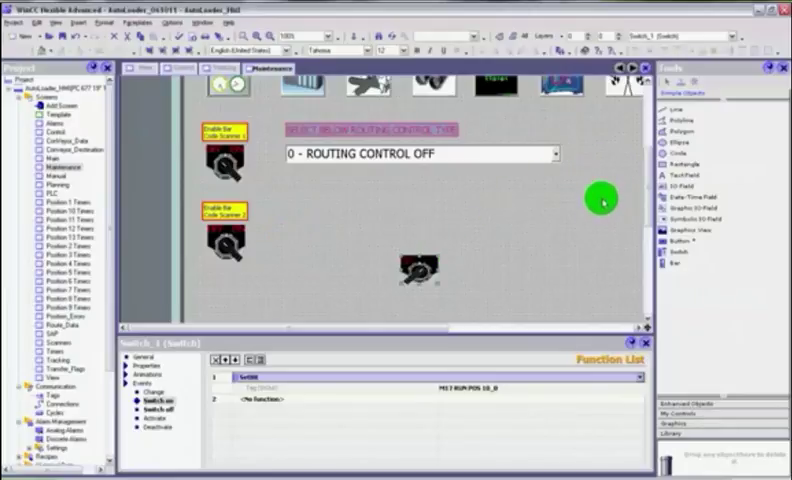
mouse_move(672, 112)
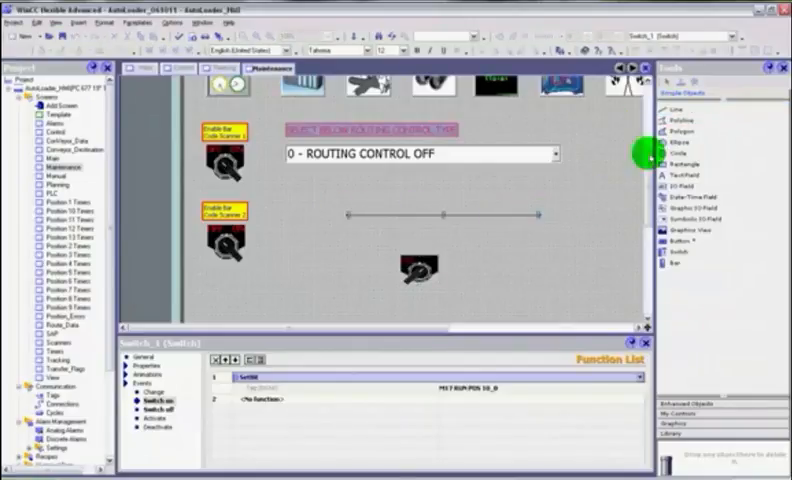
Step: Add a circle, check its layout settings, and place a second switch on the screen
left_click(484, 218)
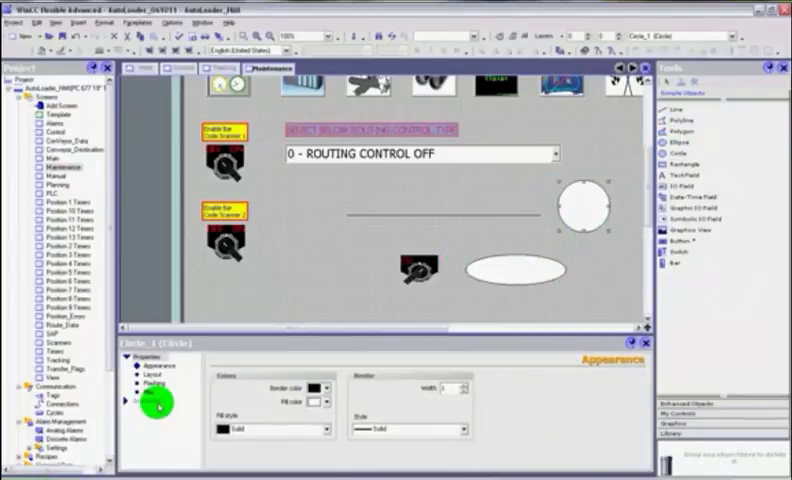
left_click(156, 382)
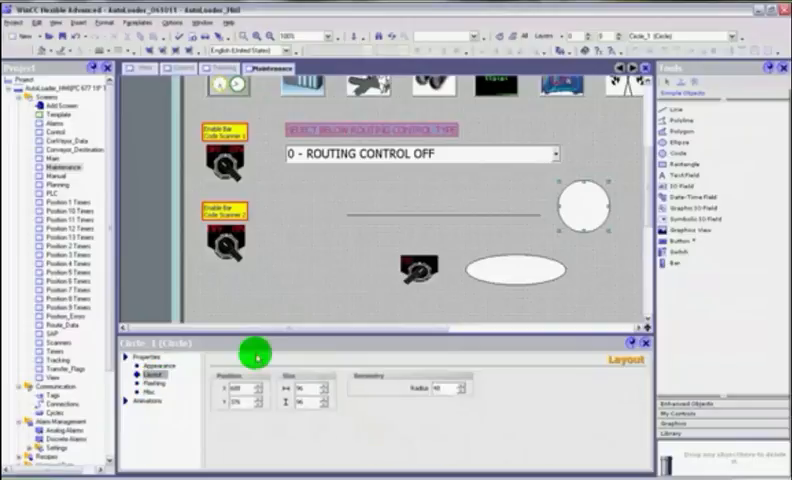
left_click(140, 388)
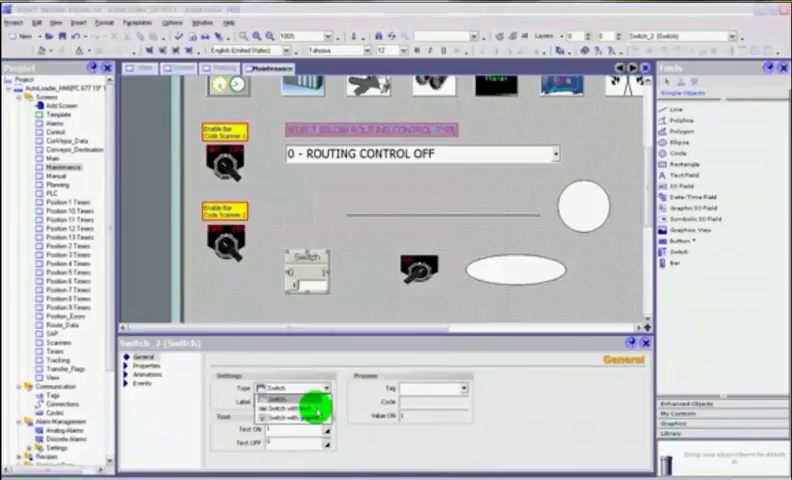
Step: Set Switch_2's type to 'Switch with graphic' and show the graphics library
left_click(150, 388)
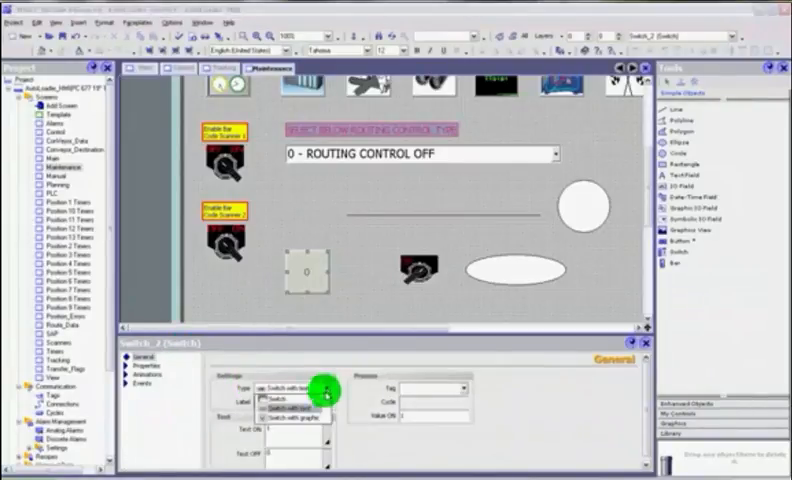
left_click(290, 412)
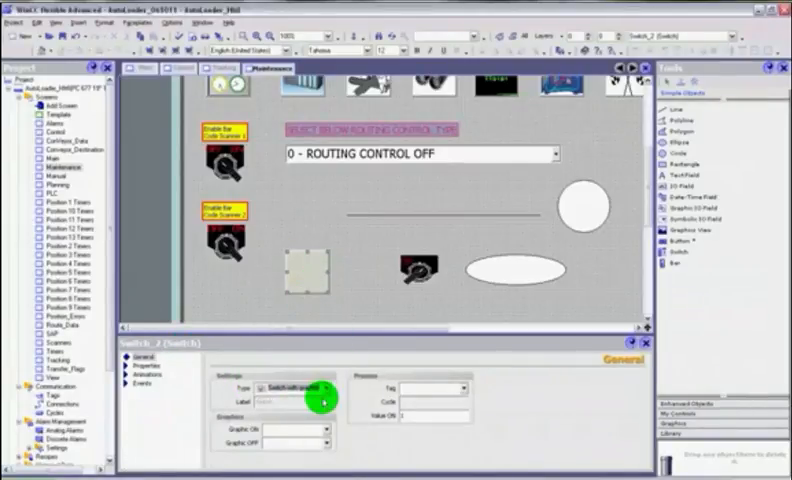
left_click(324, 400)
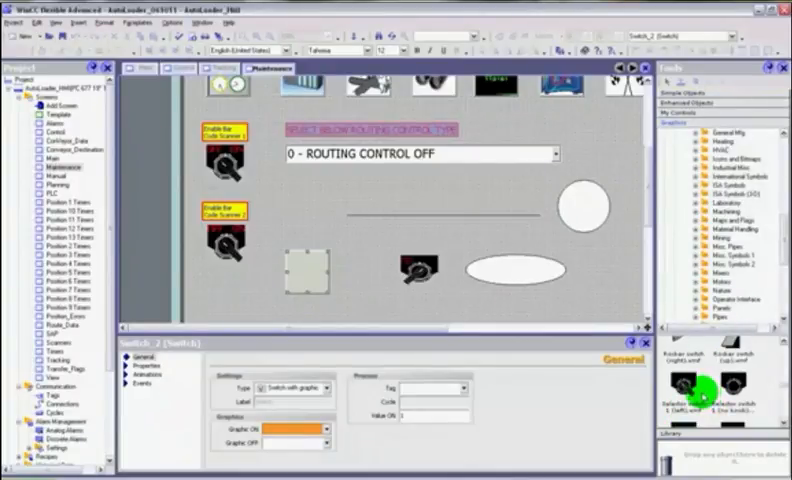
Step: Browse the graphics folders and select the Graphic ON field of Switch_2
scroll("down", 3)
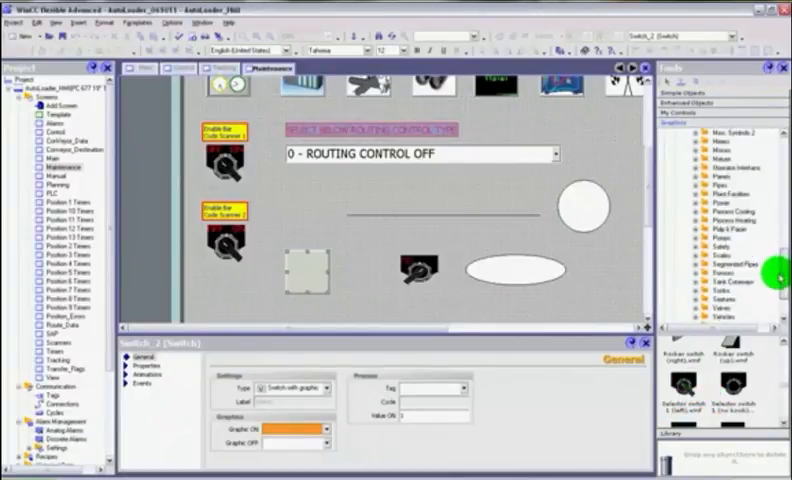
scroll("down", 3)
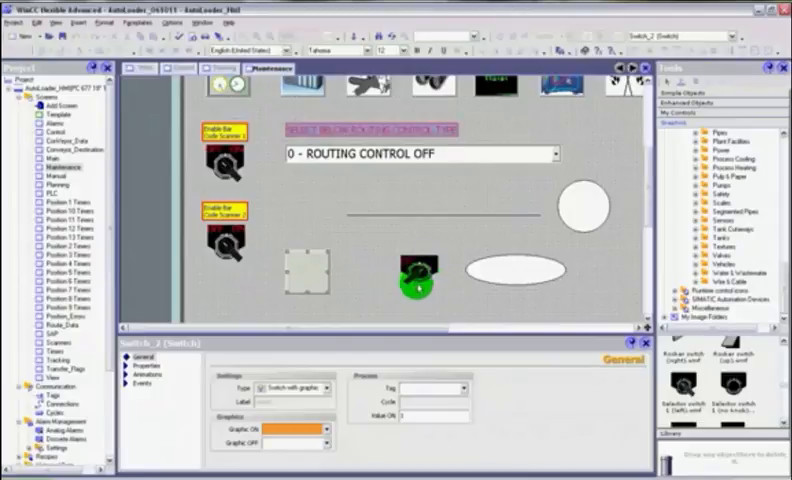
left_click_drag(416, 284, 264, 210)
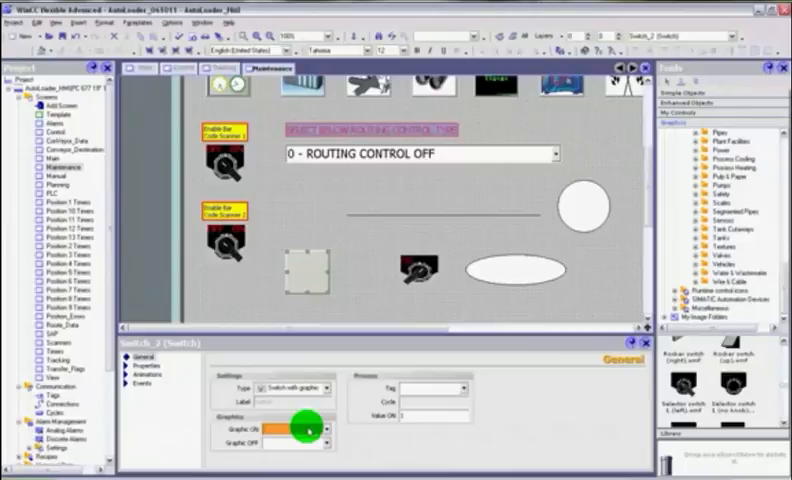
left_click(312, 428)
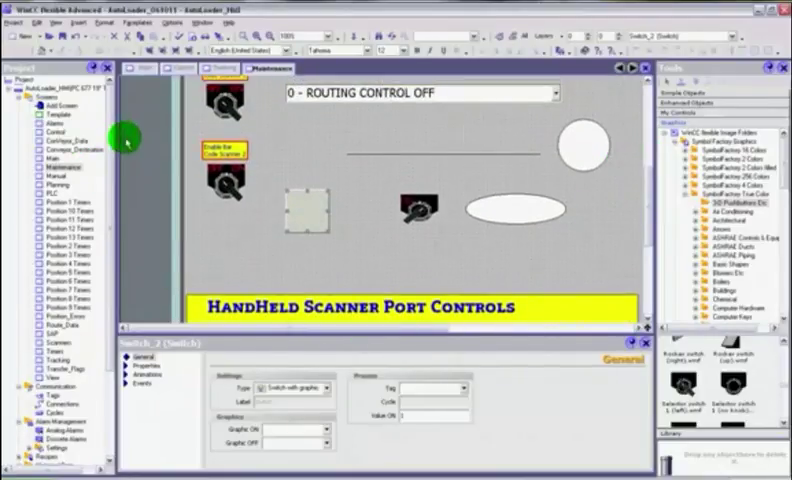
mouse_move(388, 262)
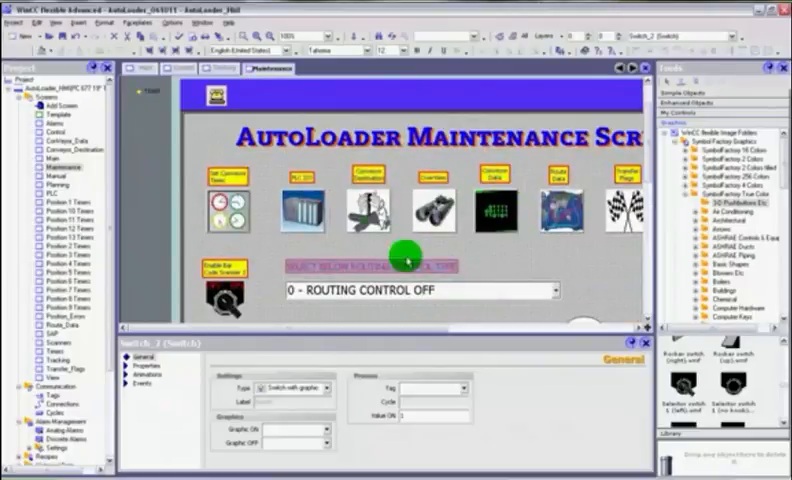
Step: Select the '0 - ROUTING CONTROL OFF' symbolic I/O field to show its General properties
left_click(496, 268)
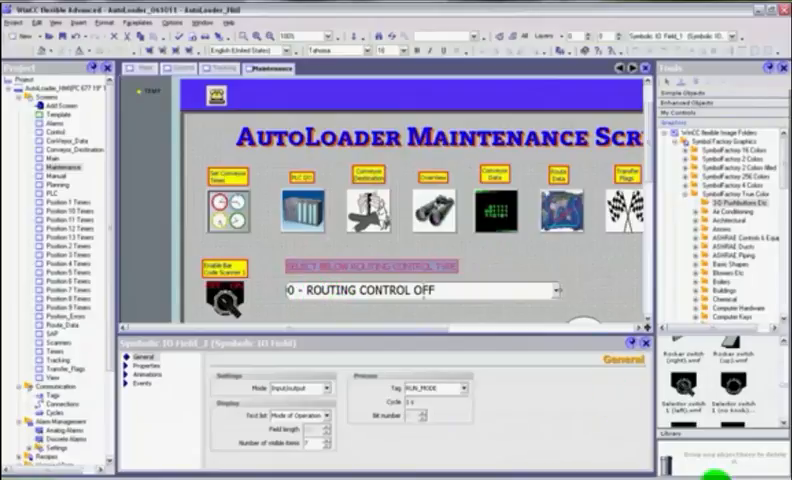
mouse_move(398, 146)
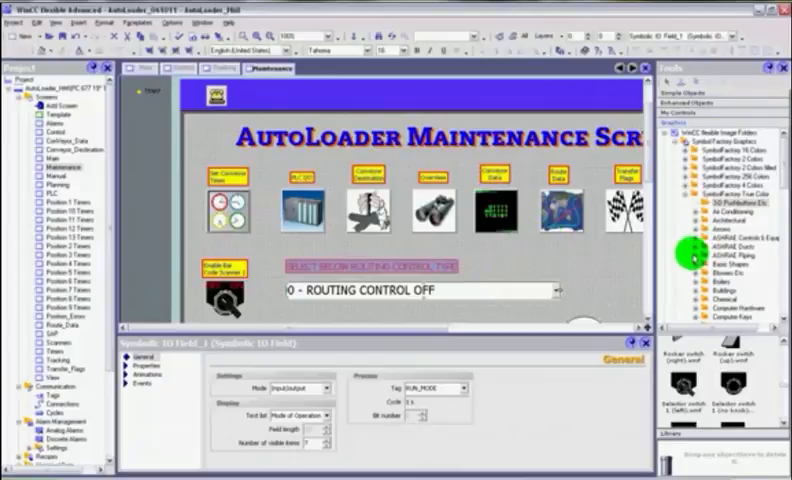
mouse_move(564, 410)
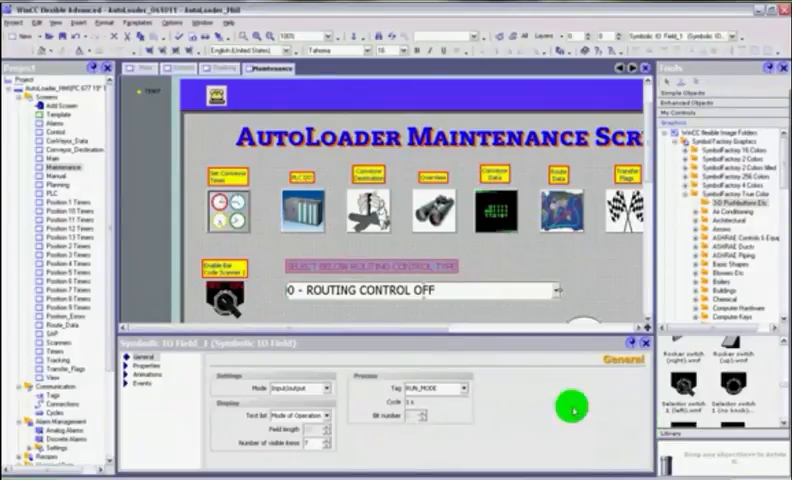